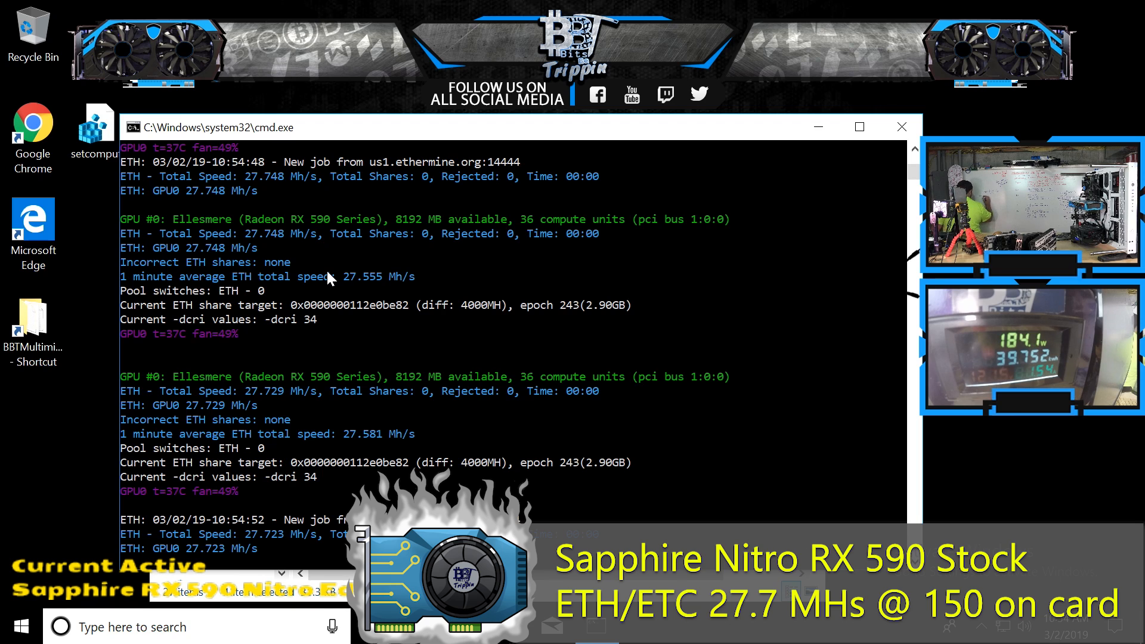
Apply a -31% power limit, check the miner, then return to Afterburner's overclock settings.
{"action": "left_click", "coordinate": [640, 627]}
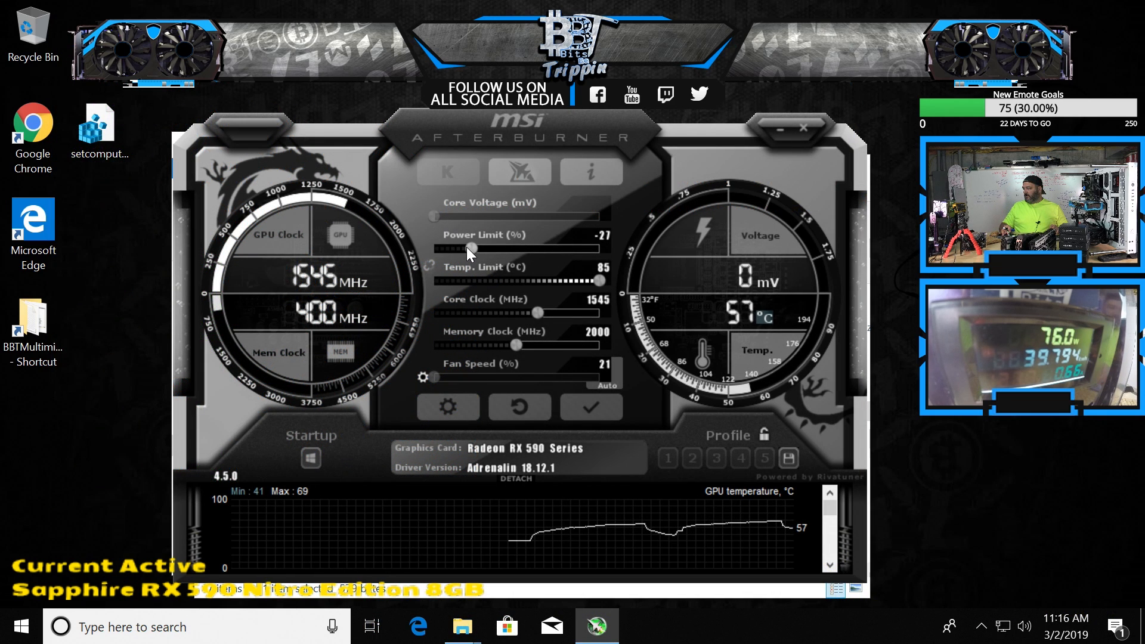
{"action": "left_click_drag", "start_coordinate": [475, 248], "coordinate": [460, 248]}
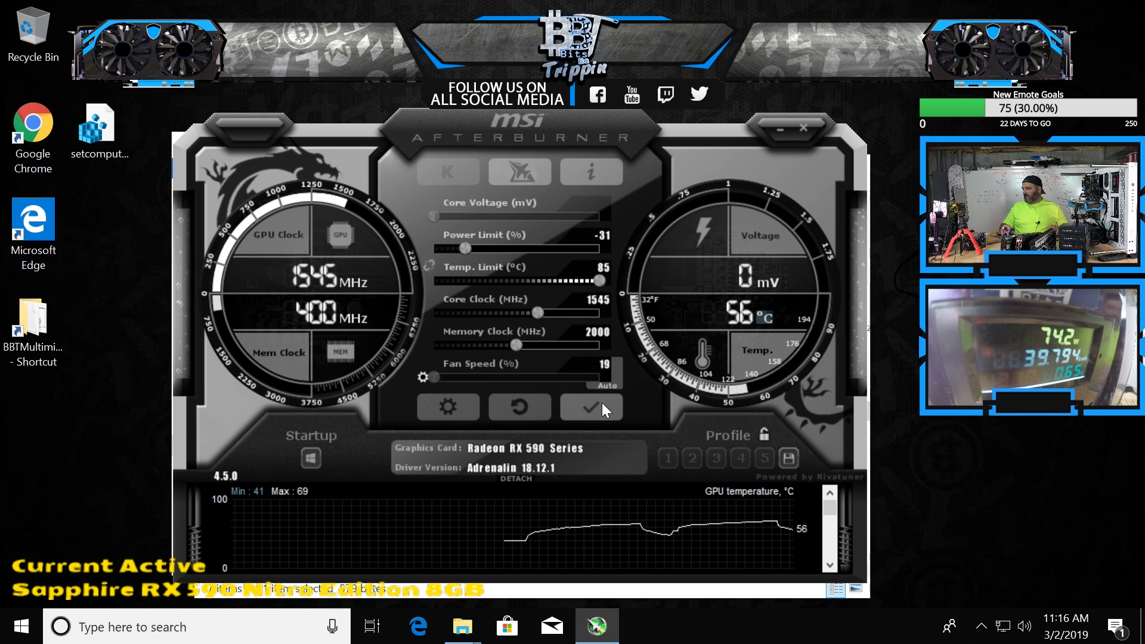
{"action": "left_click", "coordinate": [592, 407]}
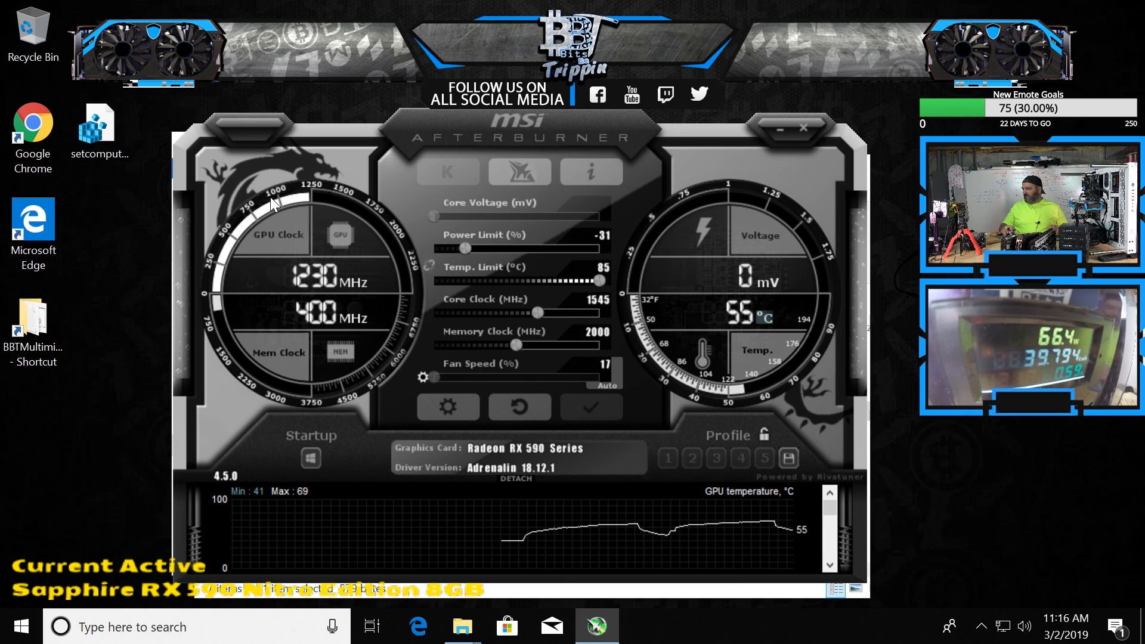
{"action": "left_click", "coordinate": [461, 626]}
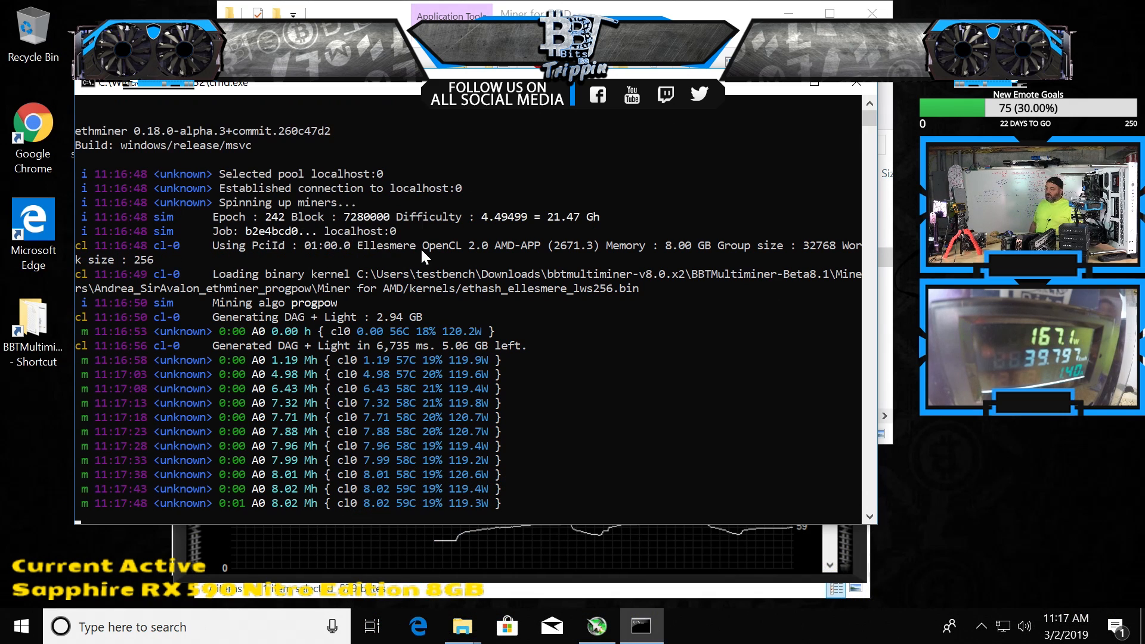
{"action": "left_click", "coordinate": [596, 627]}
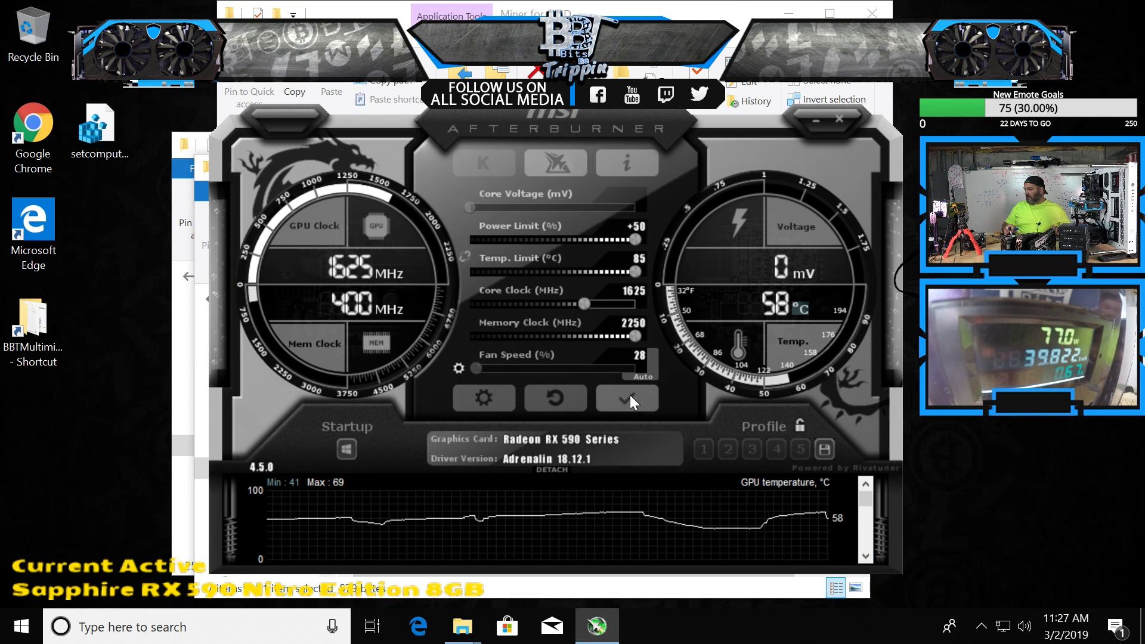
Apply the pending +50% power limit with 1625 MHz core and 2250 MHz memory.
{"action": "left_click", "coordinate": [627, 398]}
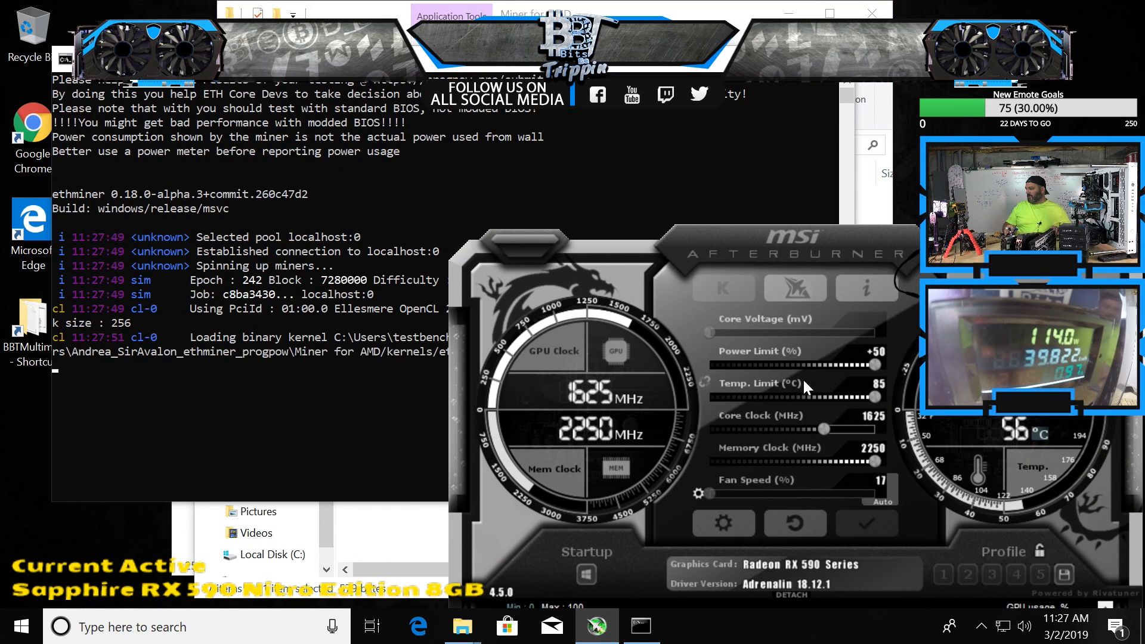
{"action": "mouse_move", "coordinate": [610, 413]}
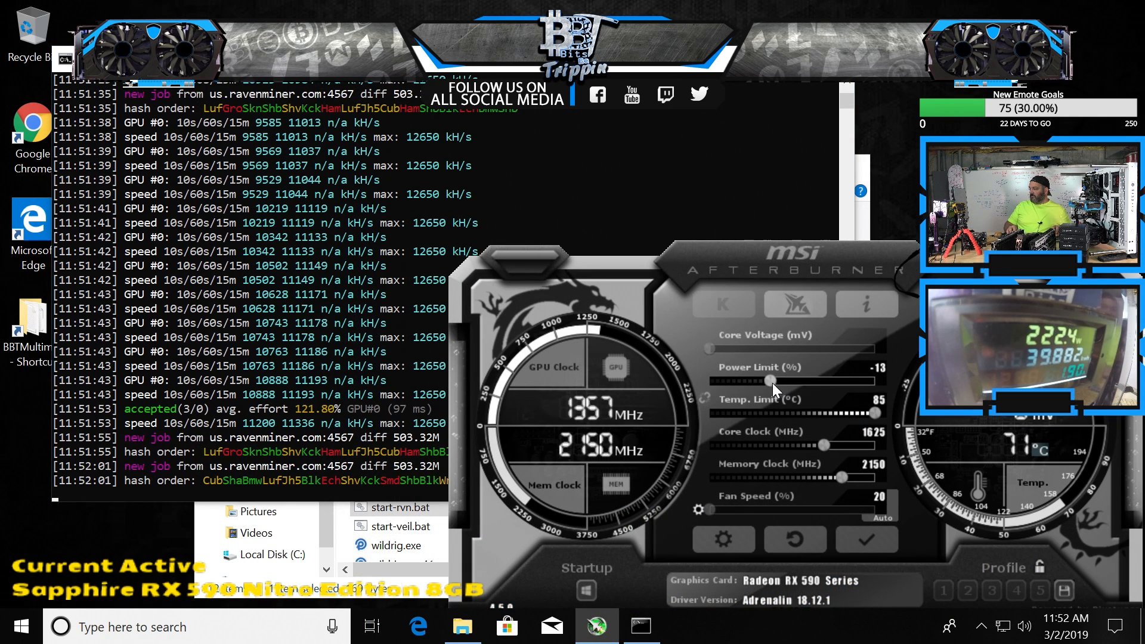
Reduce the Power Limit slider from -13% to -18%.
{"action": "left_click_drag", "start_coordinate": [771, 380], "coordinate": [763, 381]}
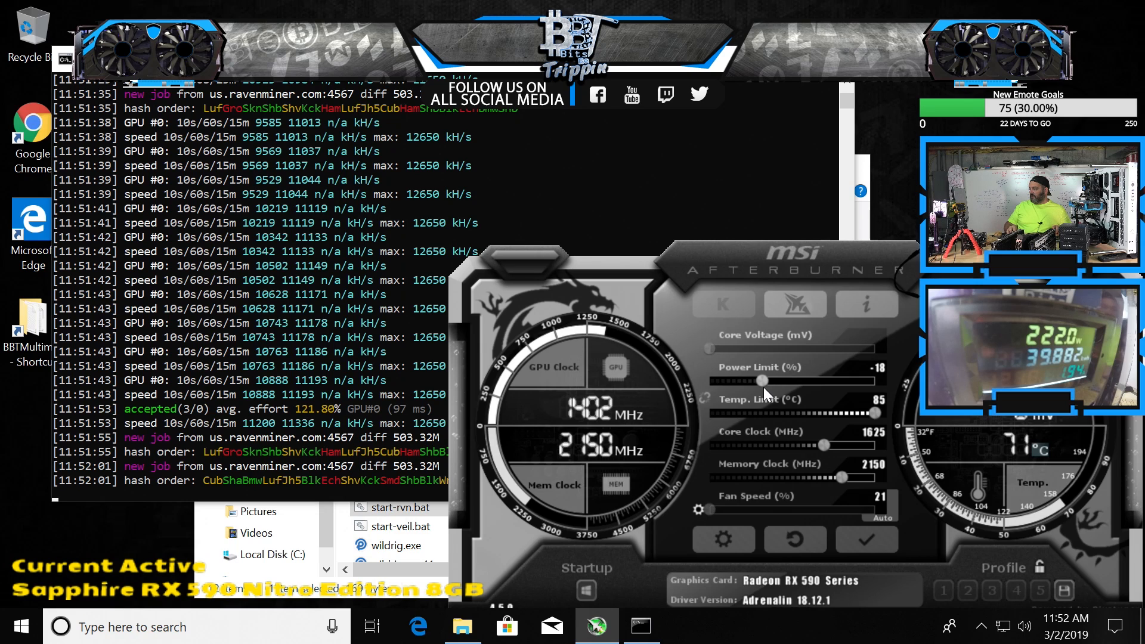